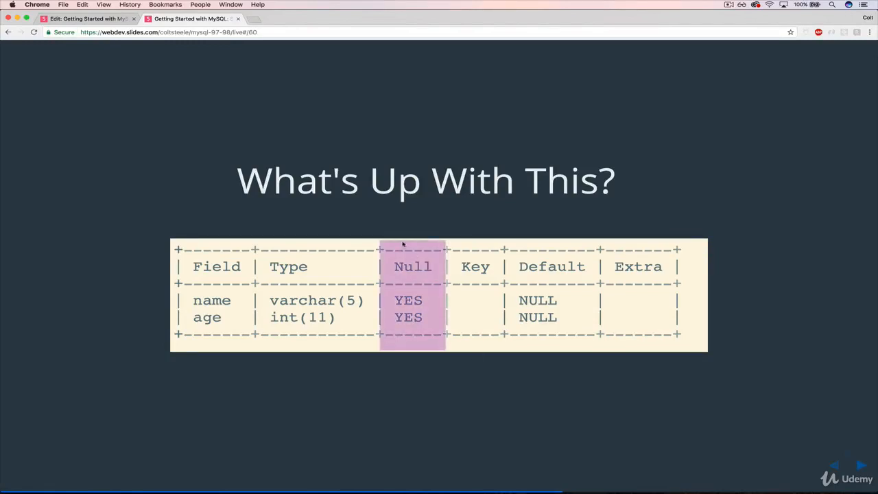
mouse_move(409, 266)
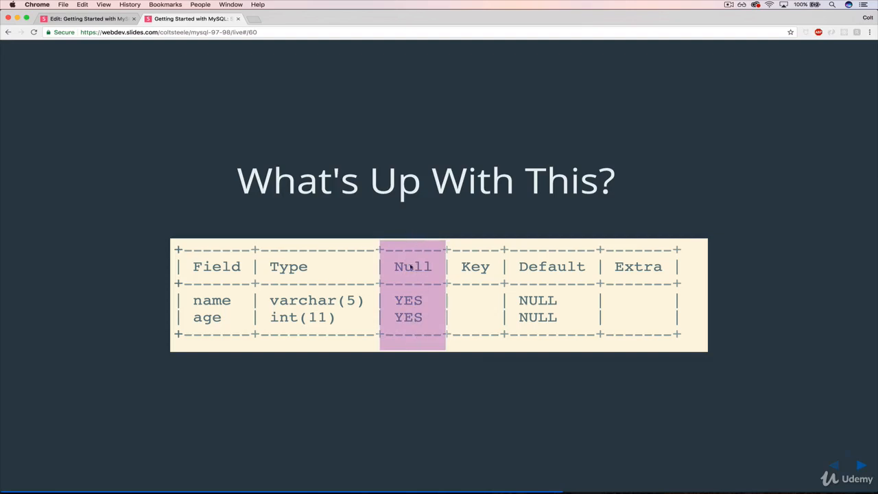
mouse_move(422, 300)
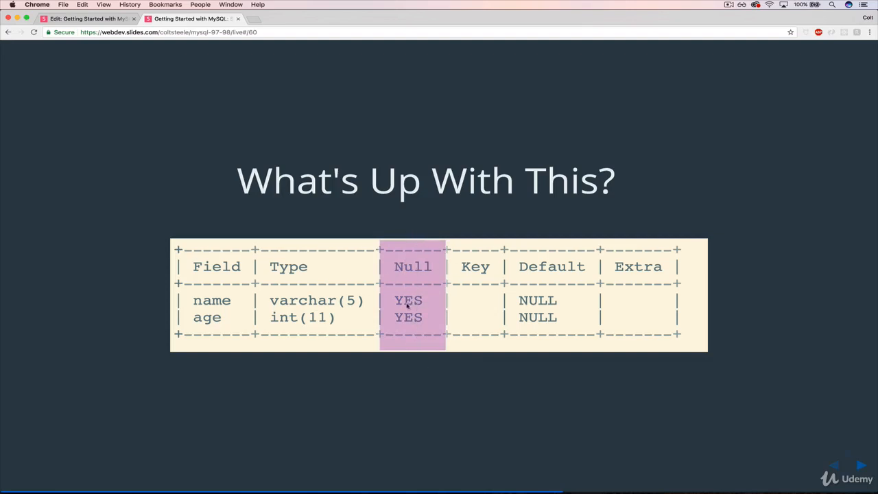
mouse_move(450, 382)
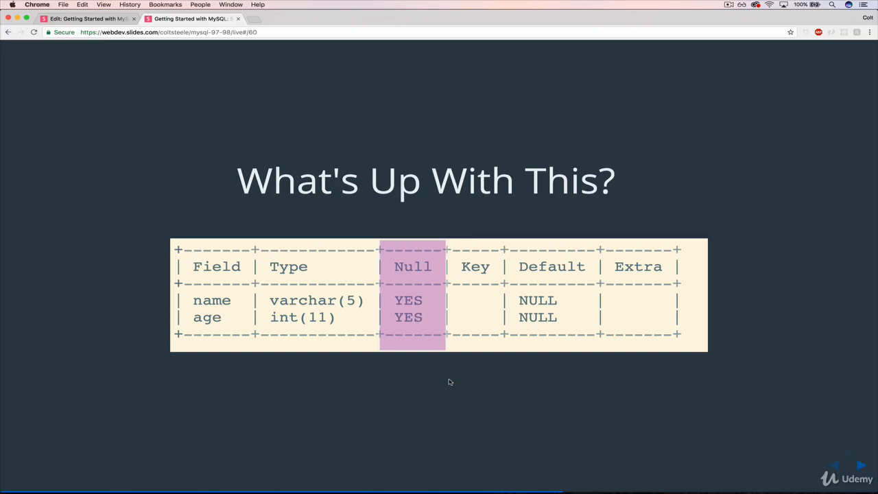
Step: Advance to the 'Right now, we could do this...' slide showing an insert with only a name
key(Right)
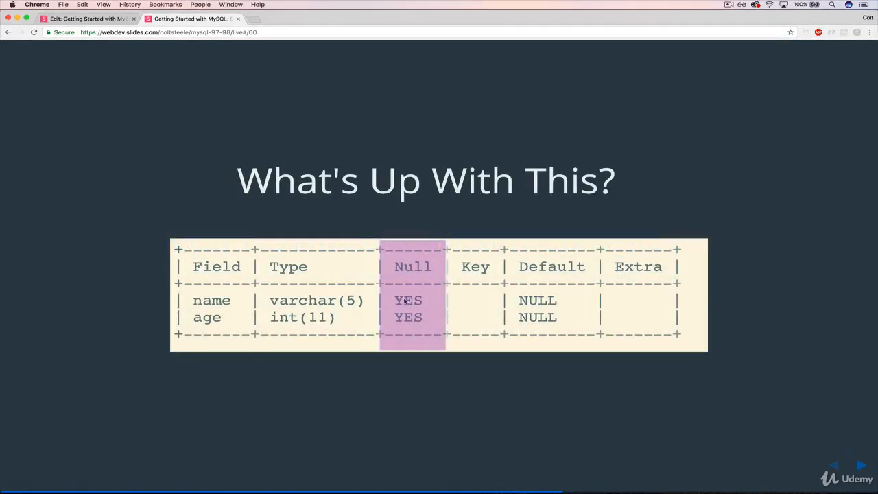
mouse_move(226, 289)
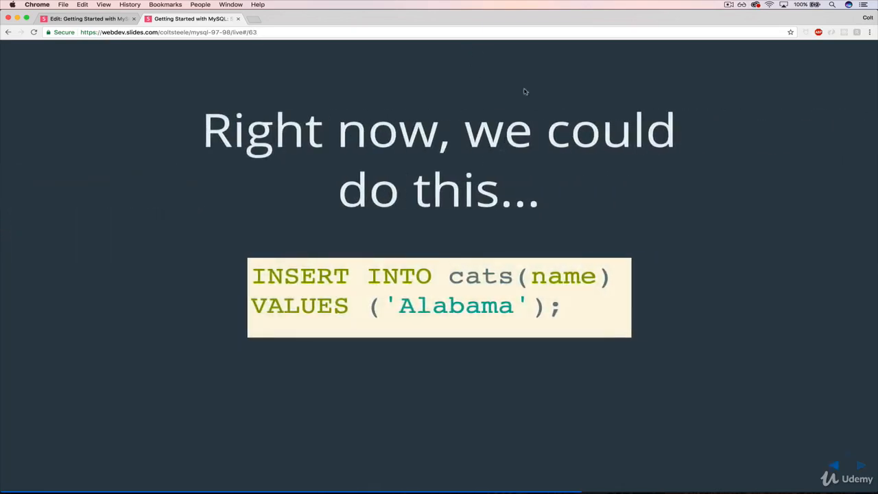
mouse_move(455, 275)
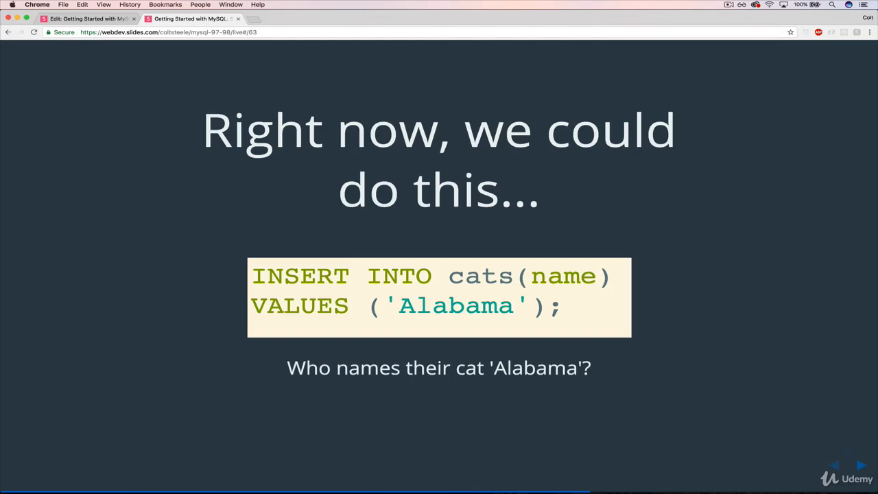
mouse_move(454, 264)
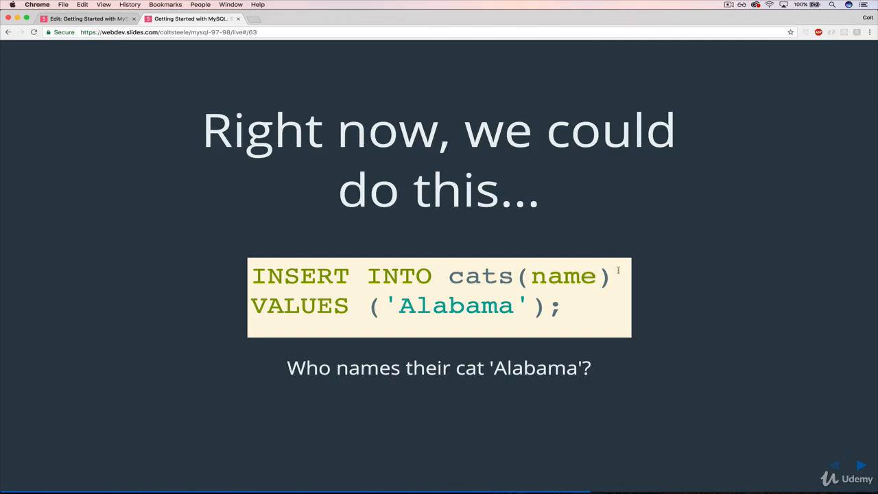
mouse_move(573, 313)
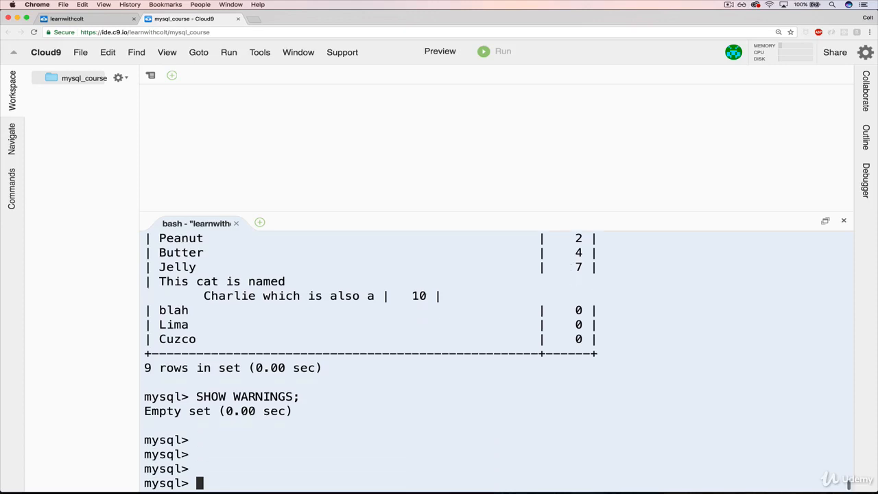
Step: Run INSERT INTO cats(name) VALUES('Alabama'); to add a cat with only its name
text(INSERT INTO)
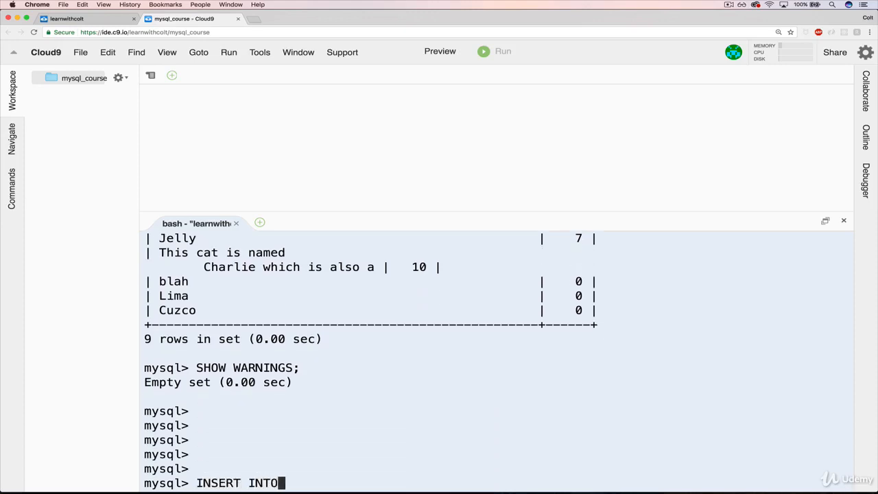
text(cats())
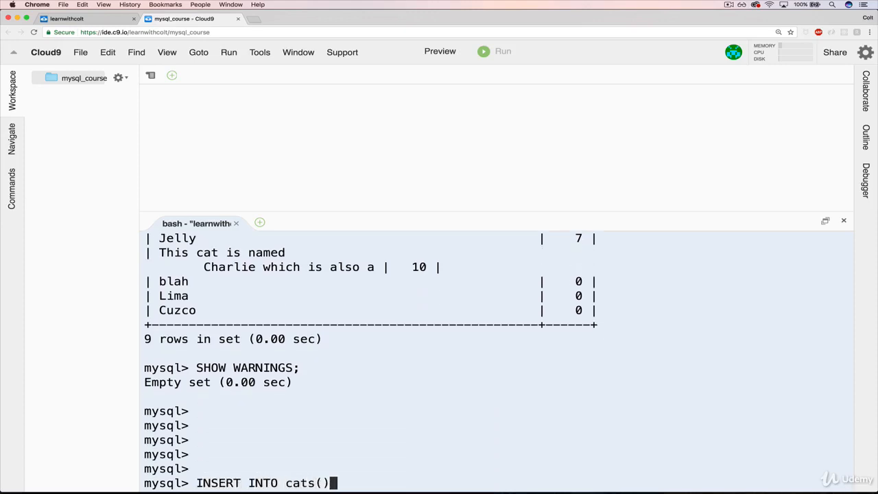
text(na)
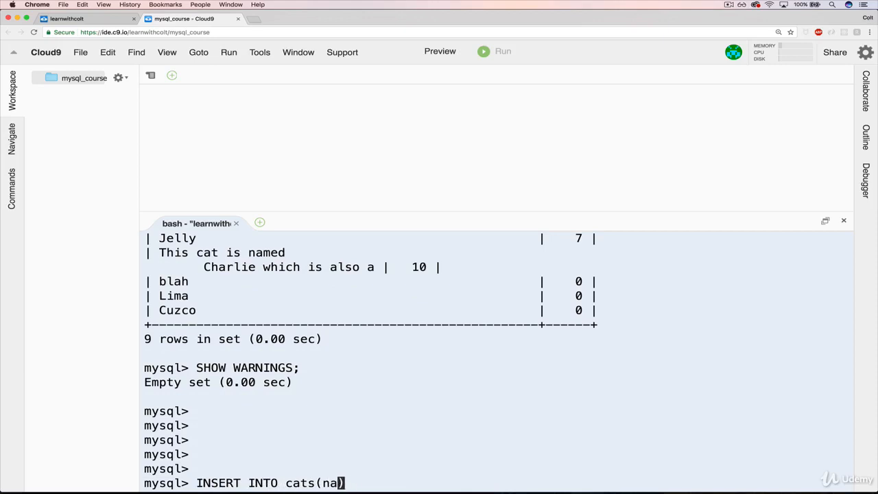
text(me)
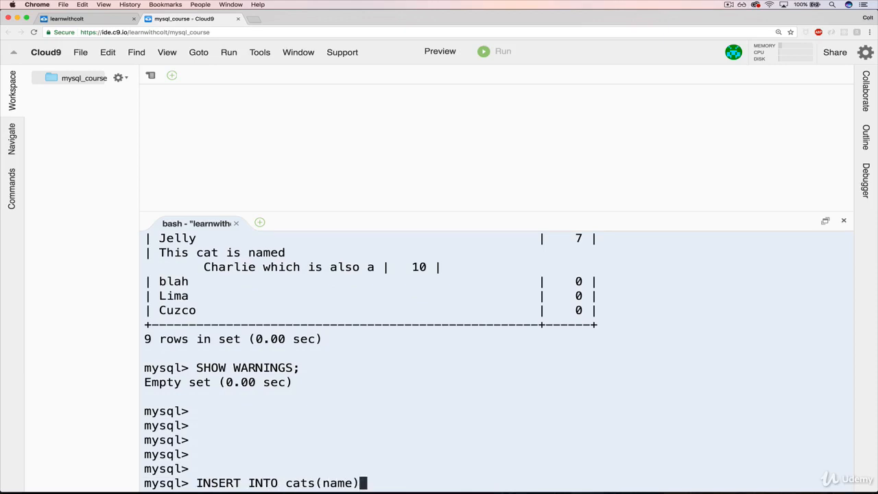
text(VALUES('a)
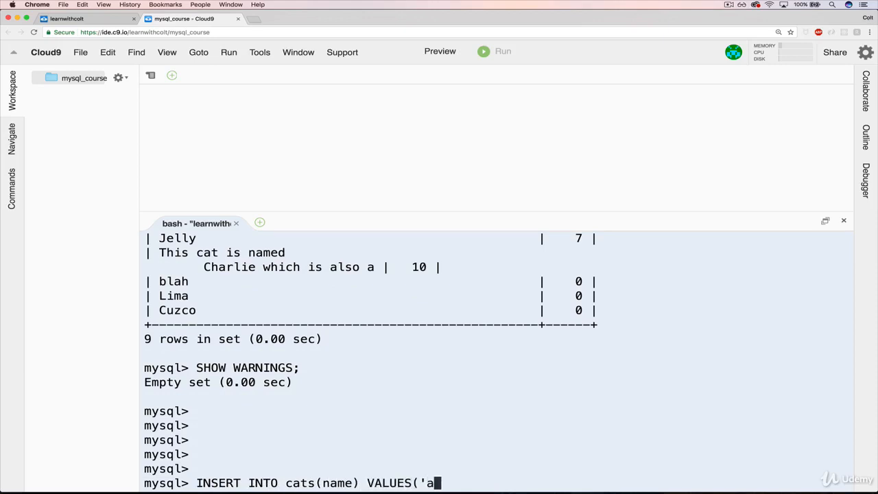
key(Backspace)
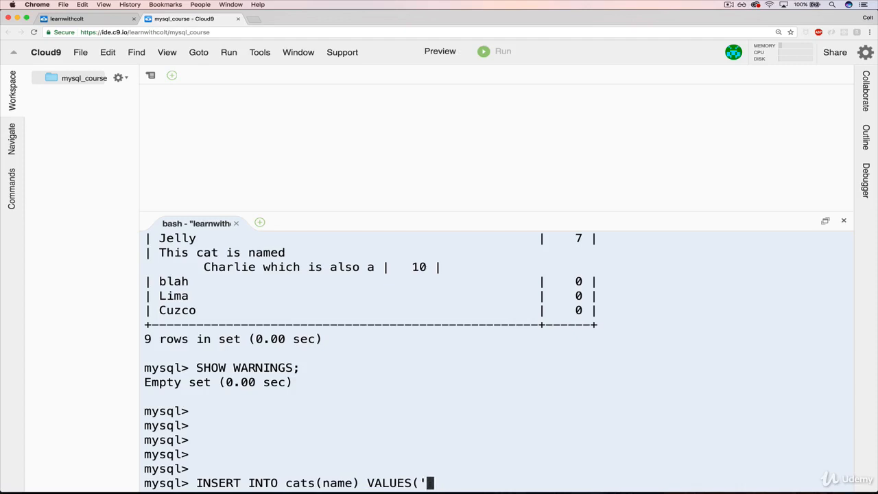
text(Al)
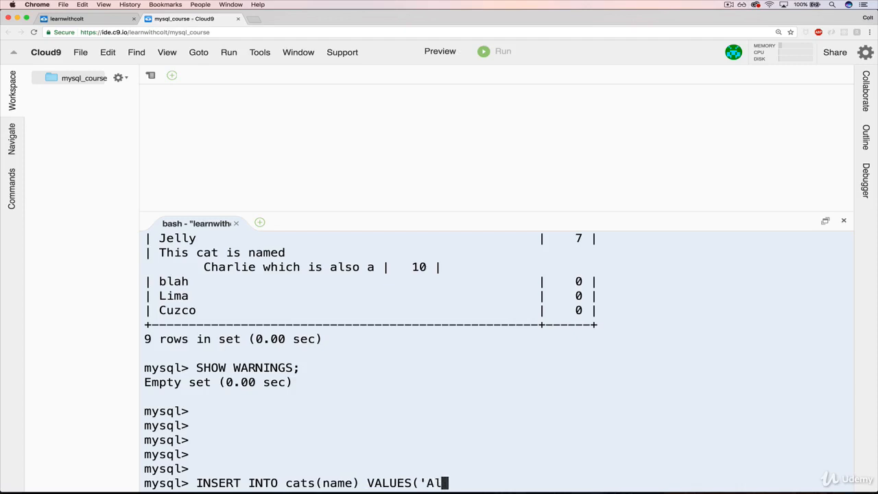
text(abama');)
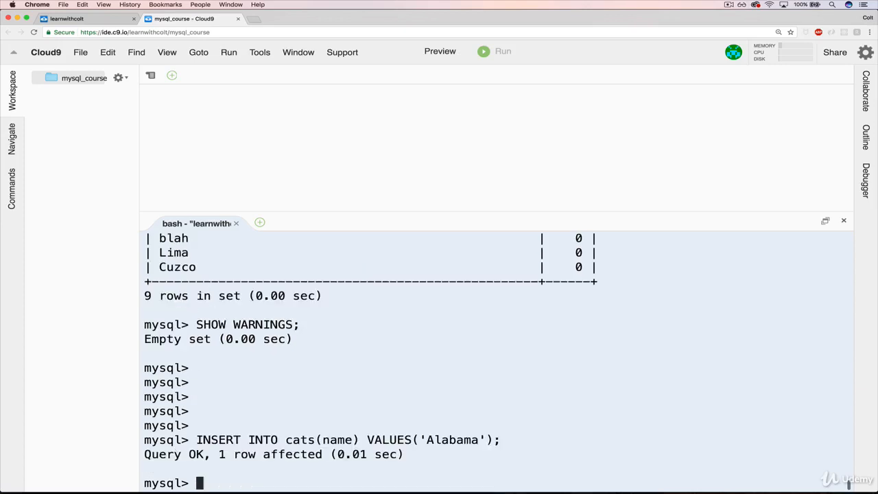
mouse_move(442, 377)
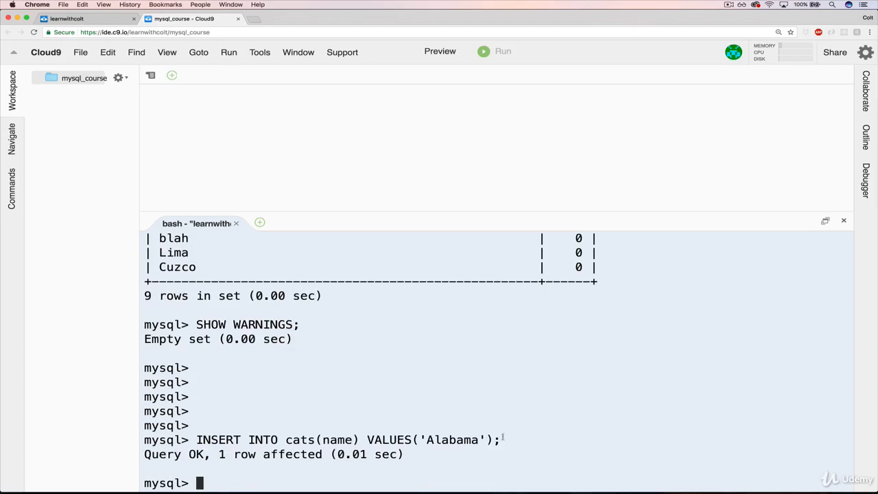
Step: Run SELECT * FROM cats; revealing Alabama's NULL age, then DESC cats; showing nullable columns
text(SELECT ()
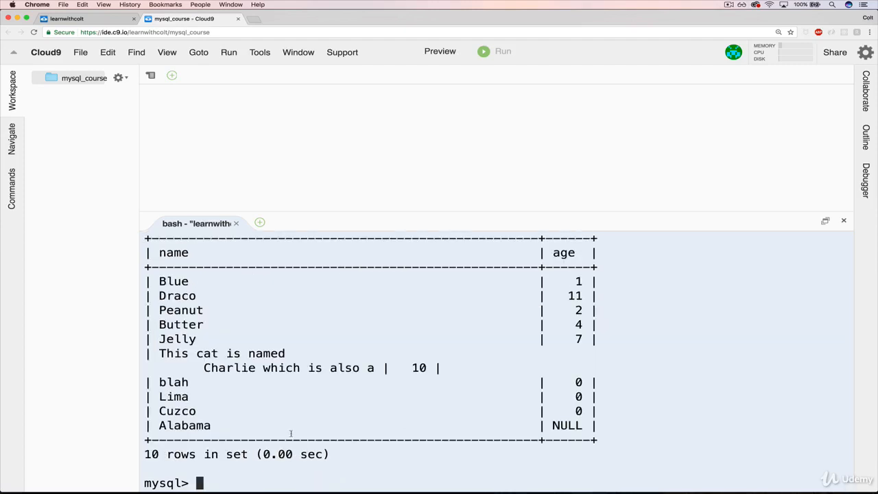
double_click(183, 425)
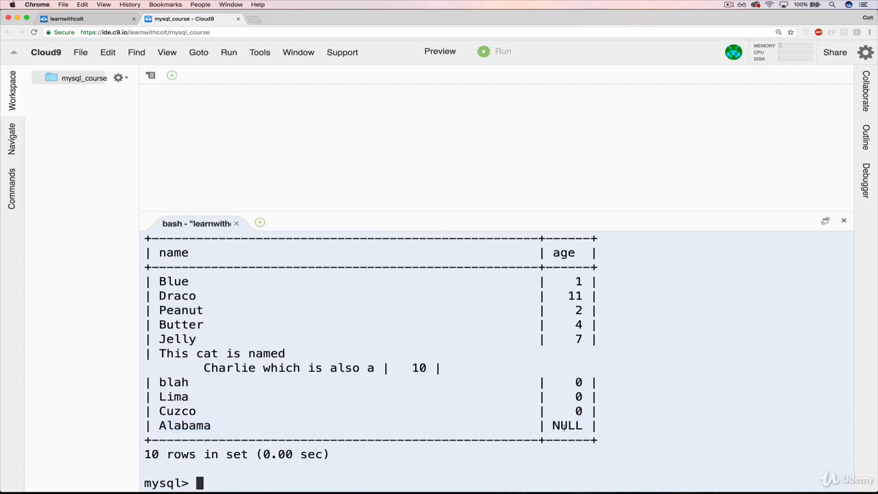
text(DESC cats;)
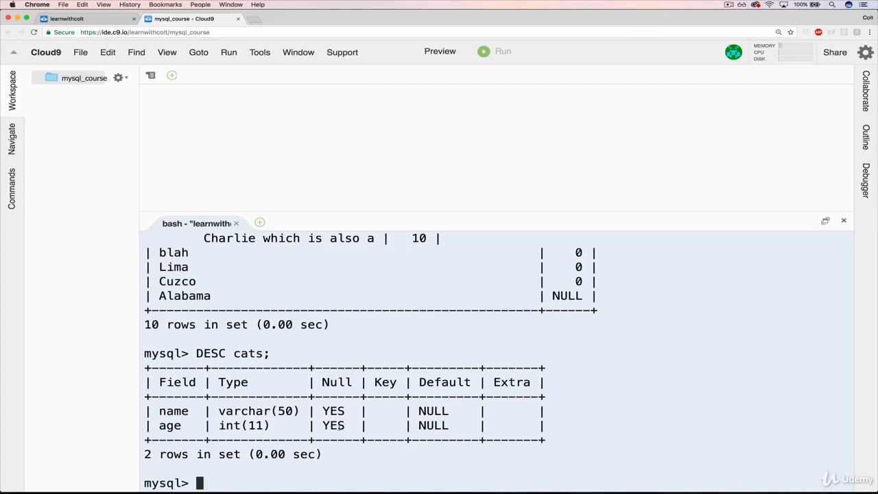
mouse_move(389, 451)
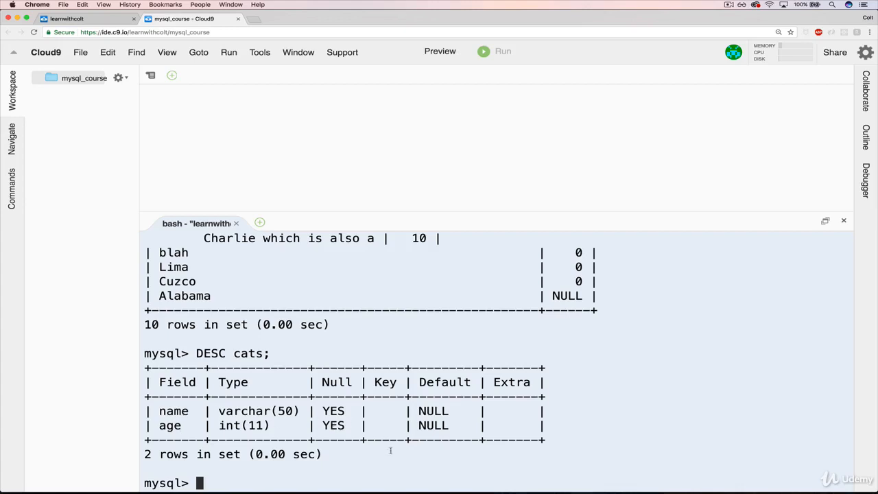
click(192, 19)
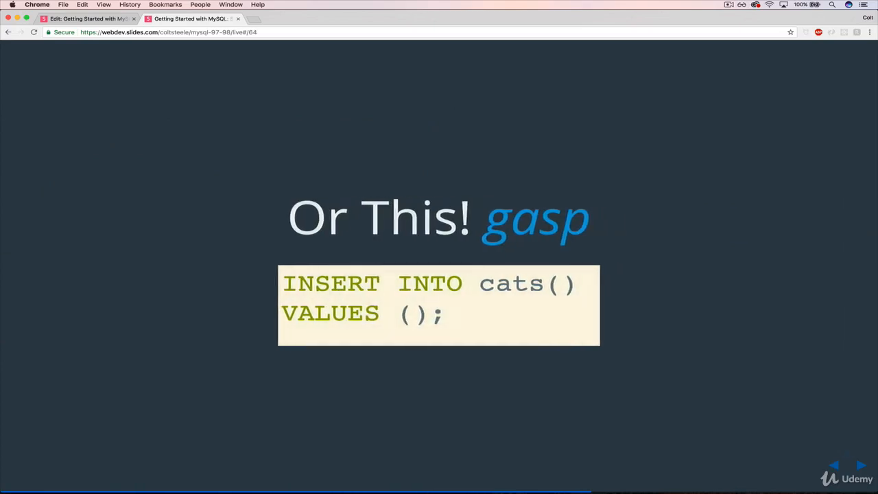
mouse_move(451, 335)
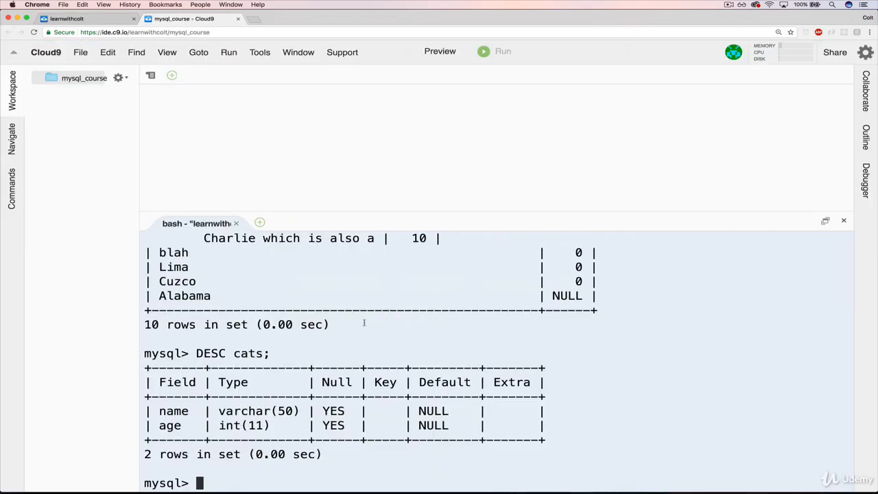
Step: Run INSERT INTO cats() VALUES(); to add a row with no values at all
text(INS)
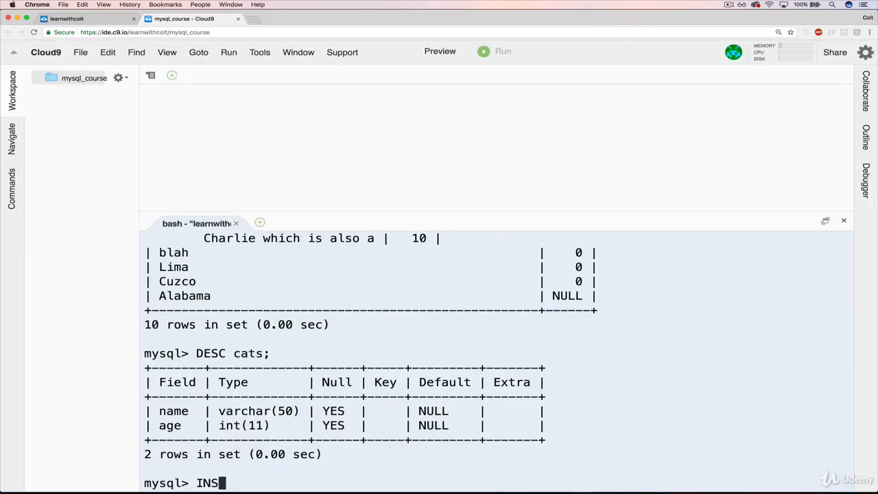
text(ERT)
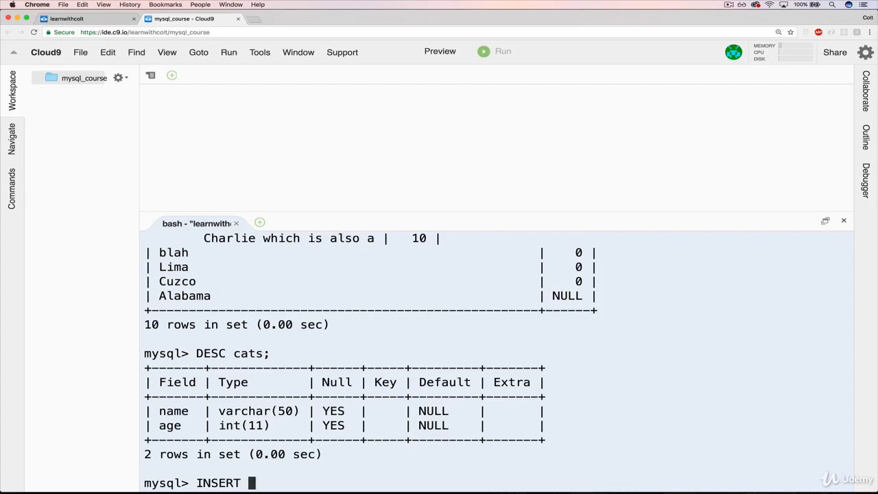
text(INTo)
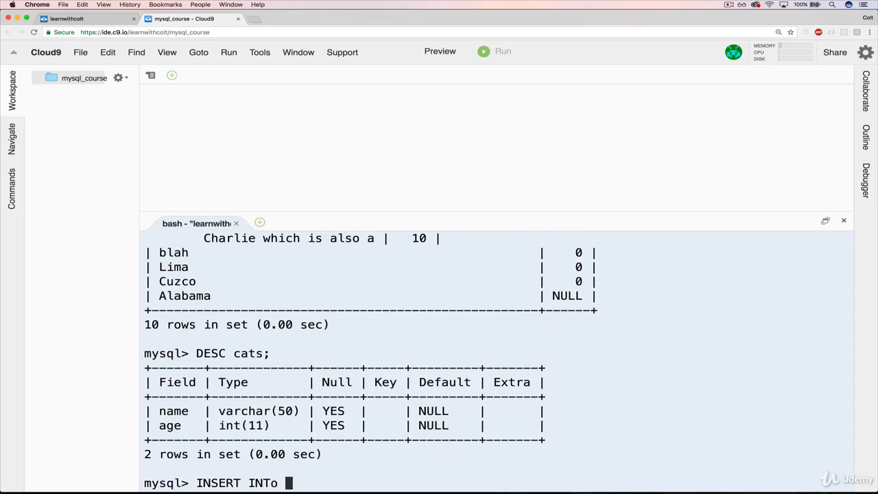
text(cats())
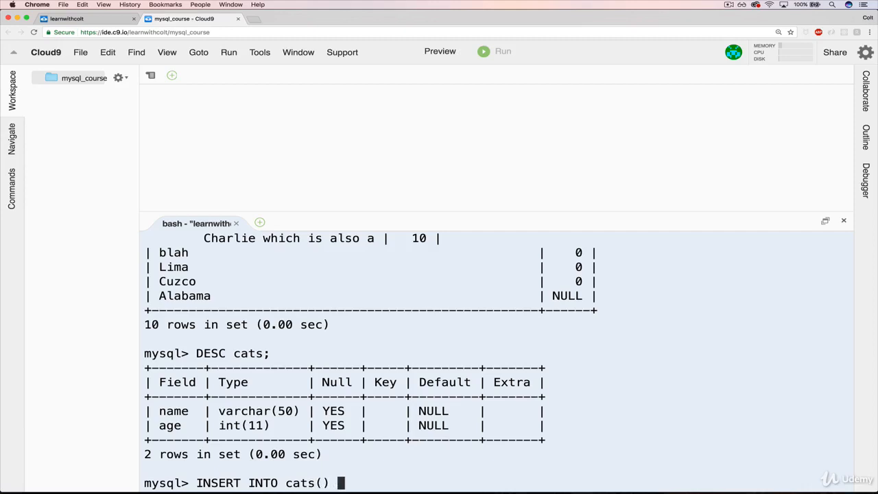
text(VALUES();)
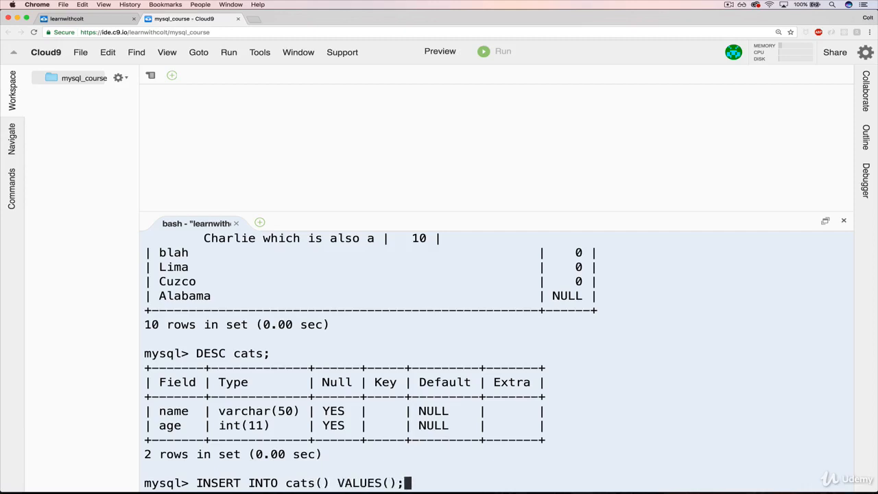
key(Return)
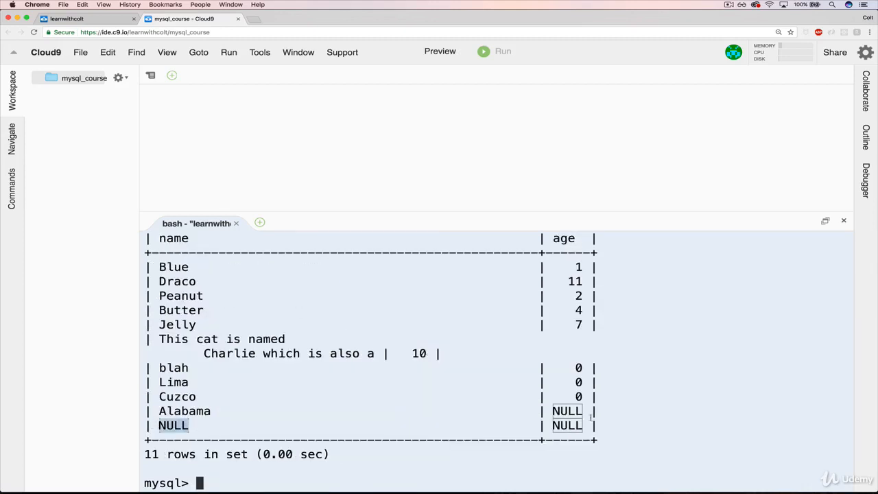
Step: List the cats table showing the new all-NULL 11th row, then return to the slides
click(641, 437)
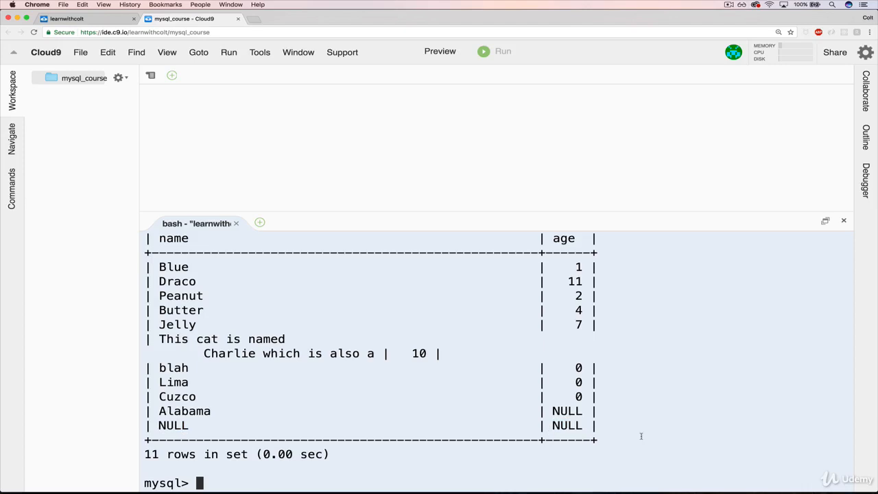
click(192, 20)
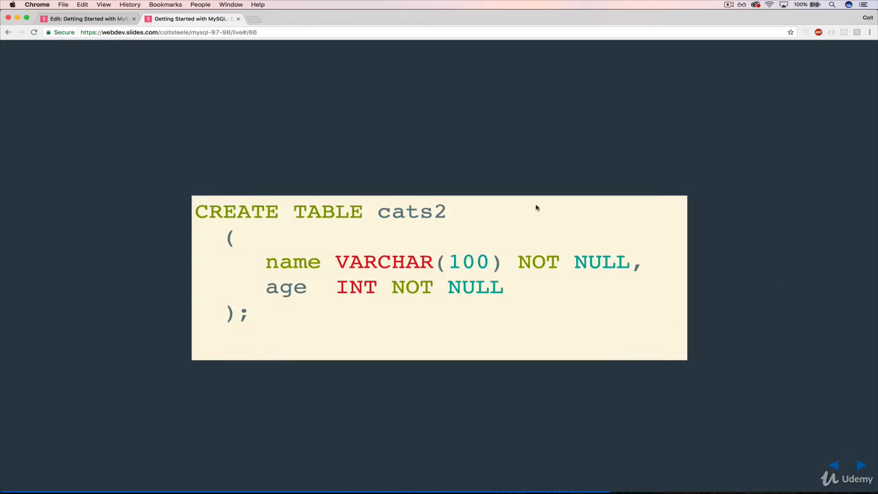
mouse_move(473, 214)
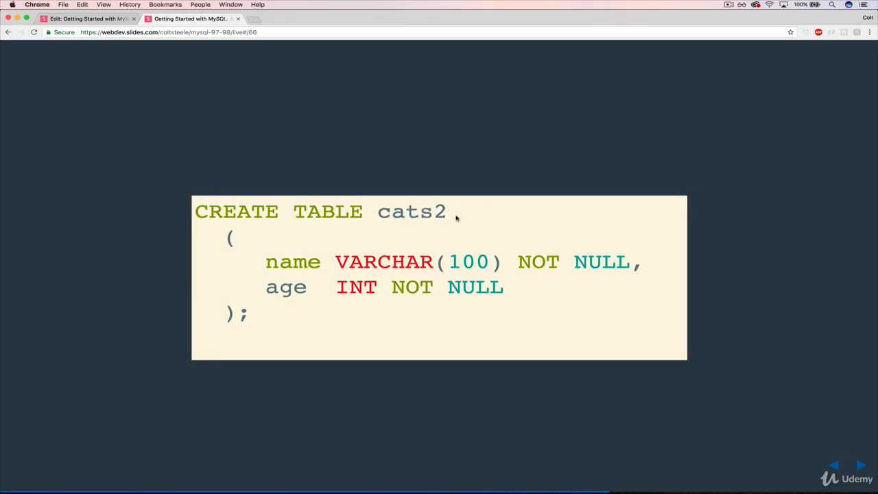
mouse_move(337, 240)
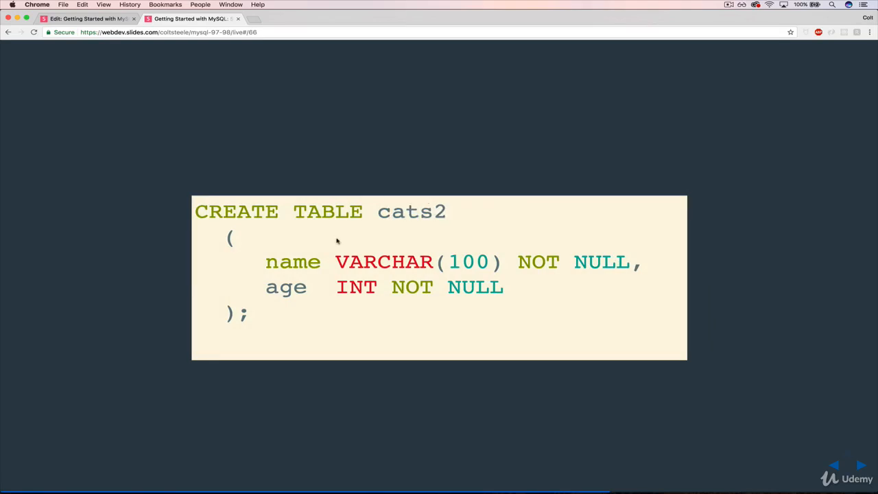
double_click(292, 262)
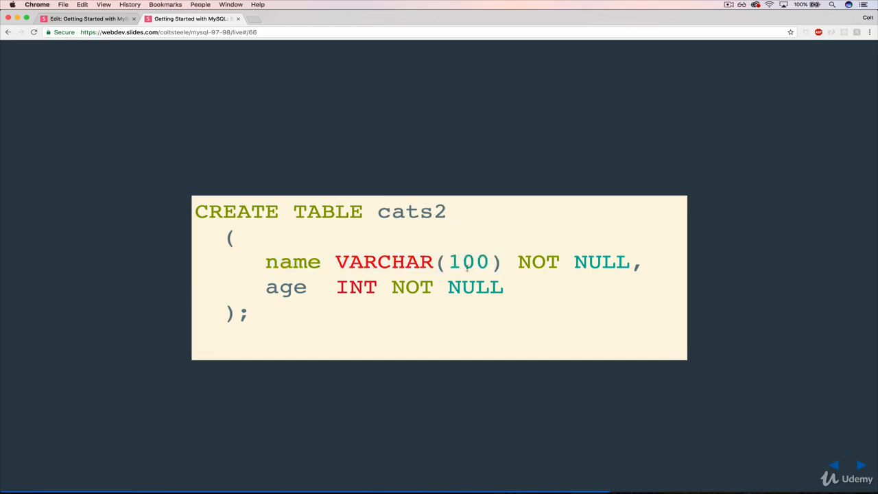
drag(518, 262, 618, 262)
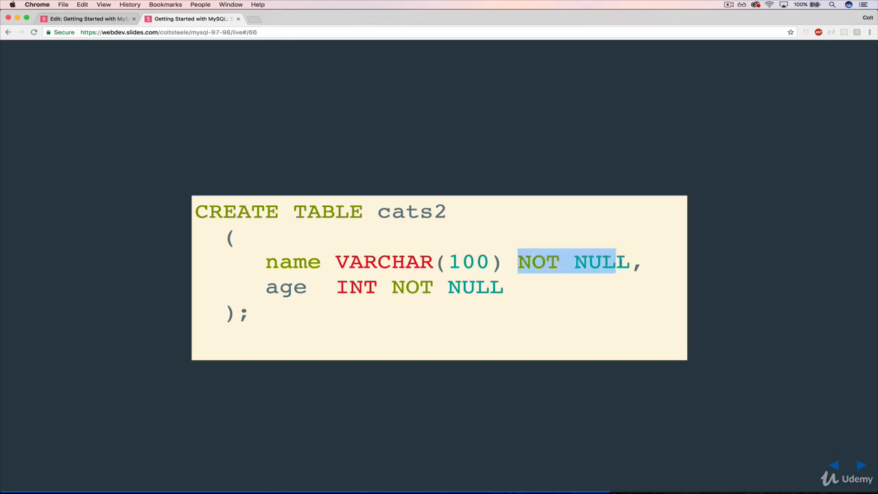
click(623, 307)
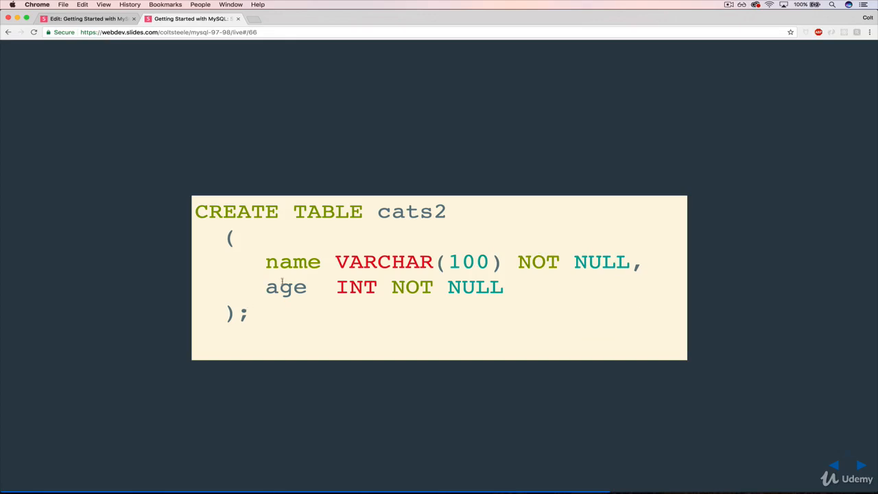
double_click(355, 287)
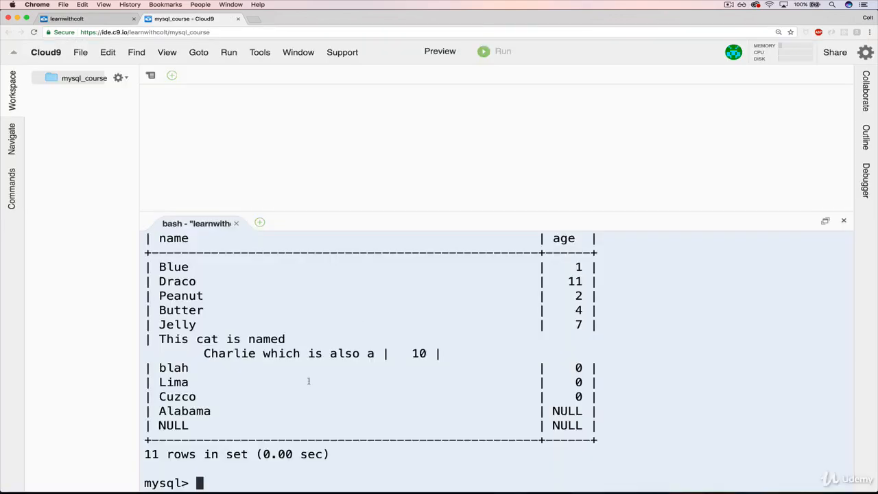
Step: Begin CREATE TABLE cats2 with name VARCHAR(100) NOT NULL
text(CREATE TA)
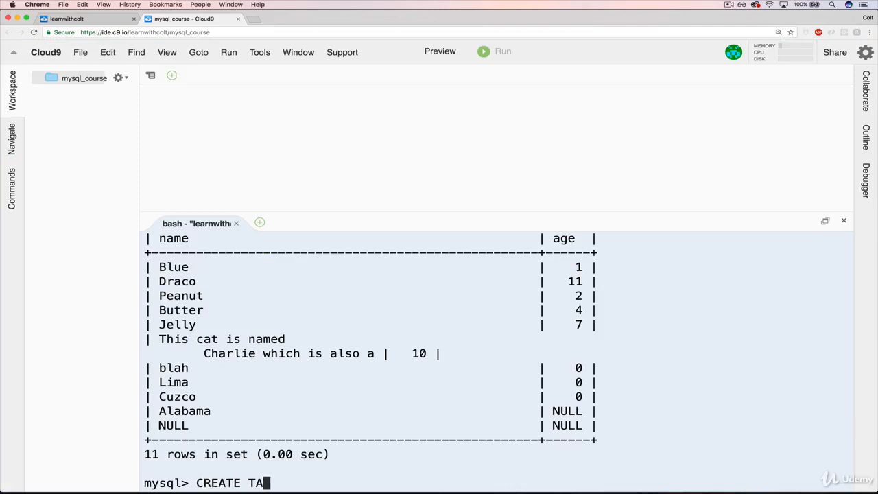
text(BLE cats2)
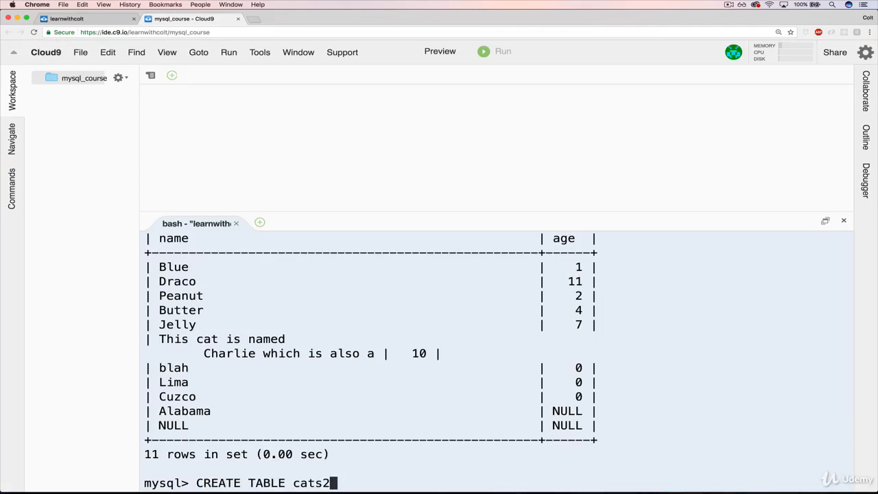
text(()
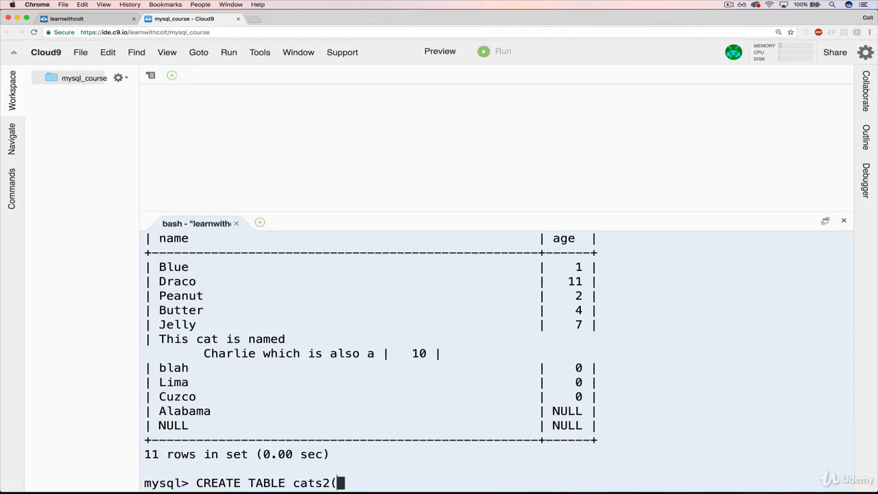
text(name)
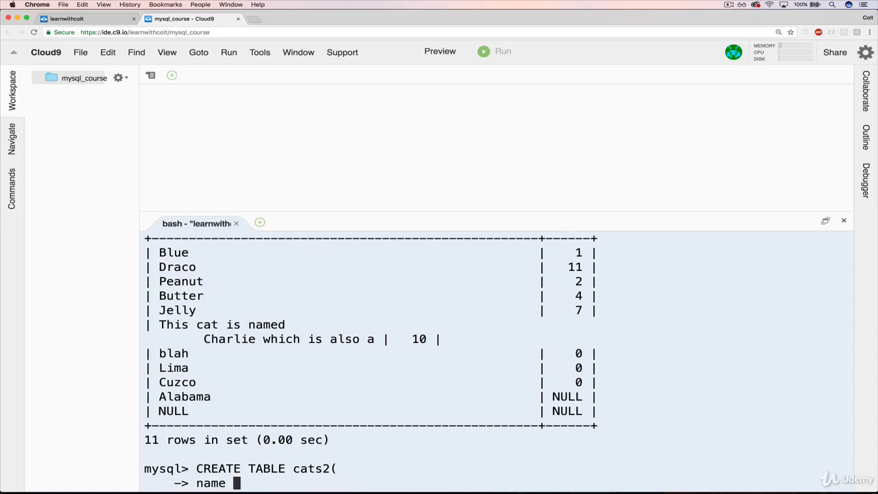
text(VARCHAR()
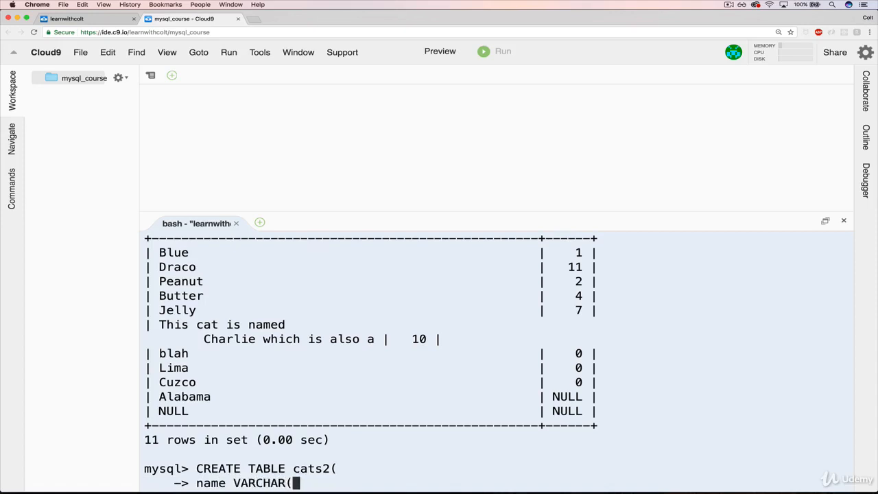
text(100))
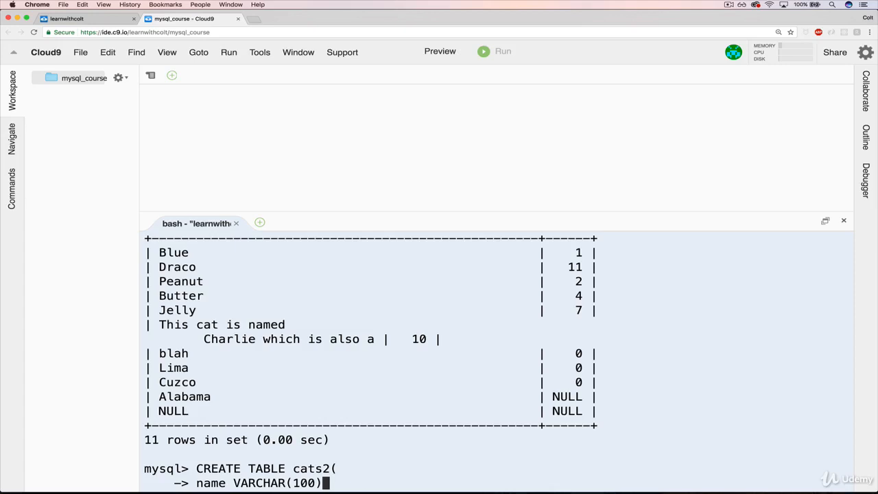
text(NOT N)
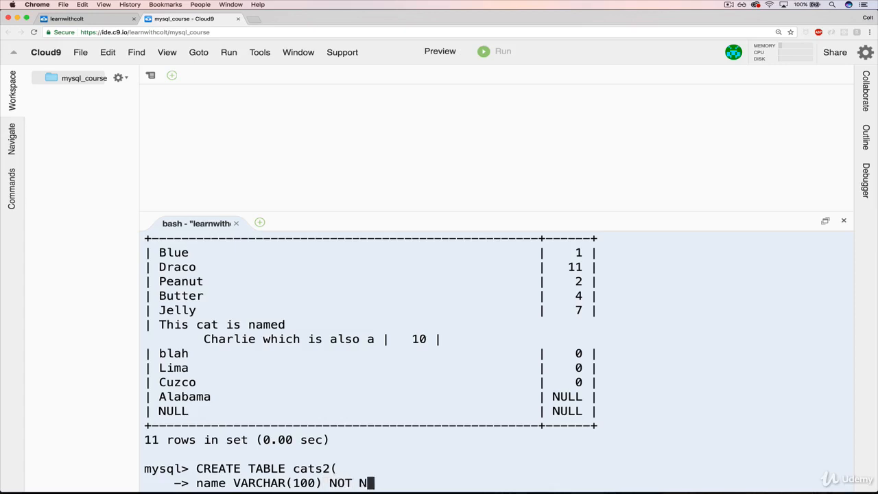
text(ULL,)
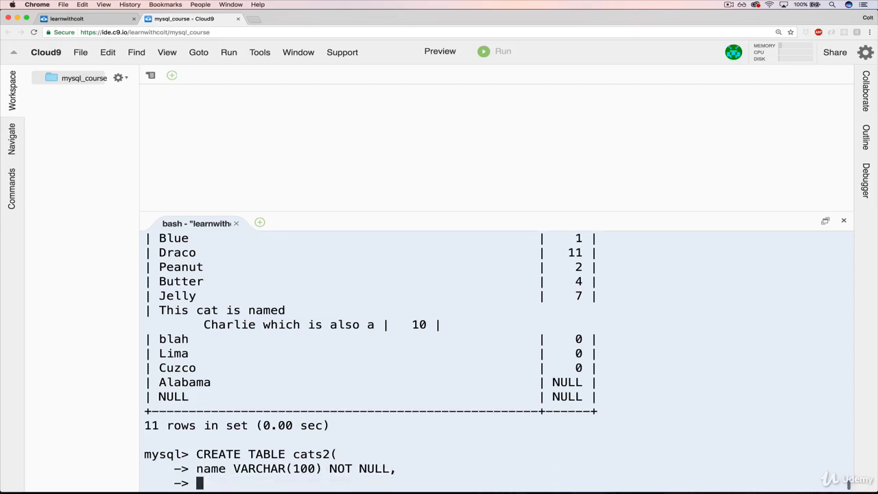
Step: Add the age INT NOT NULL column to the cats2 definition
text(age I)
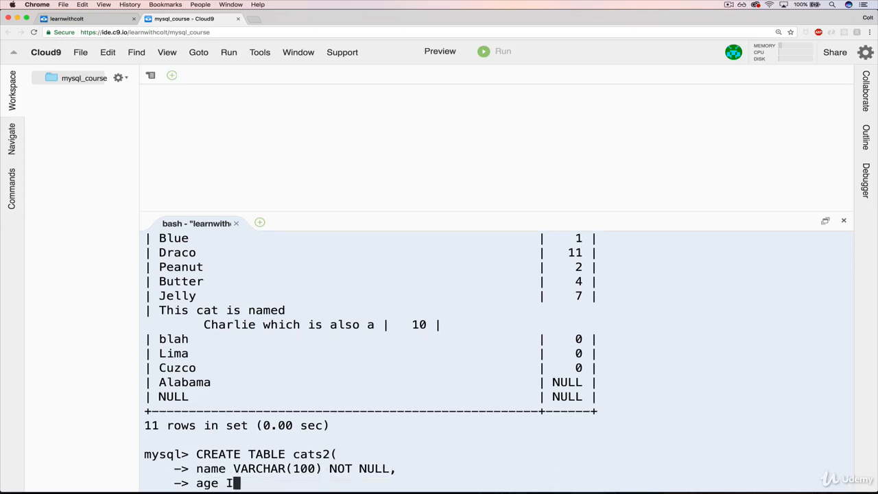
text(NT NOT NULL)
text();)
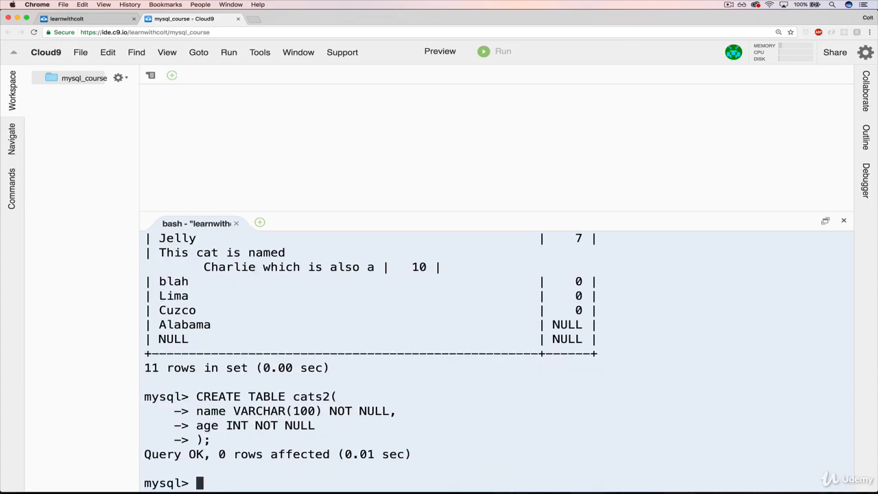
Step: Run DESC cats2; confirming name and age both disallow NULL
text(DEWSC car)
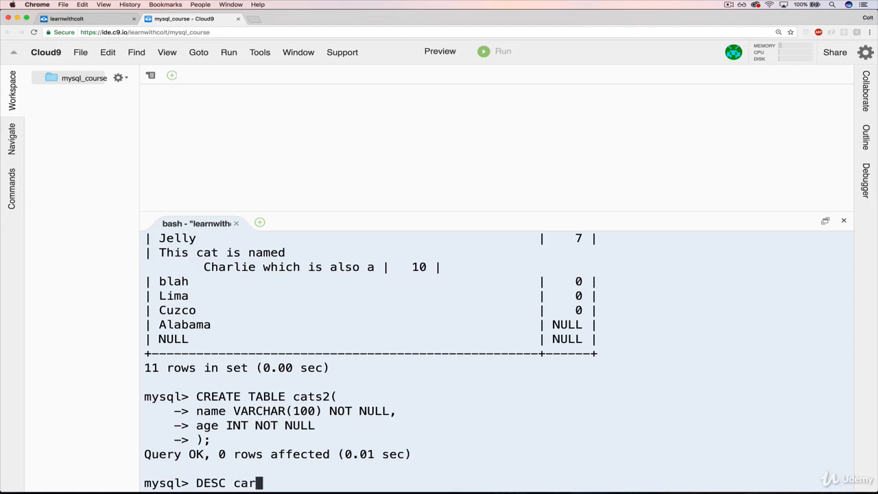
text(ts2;)
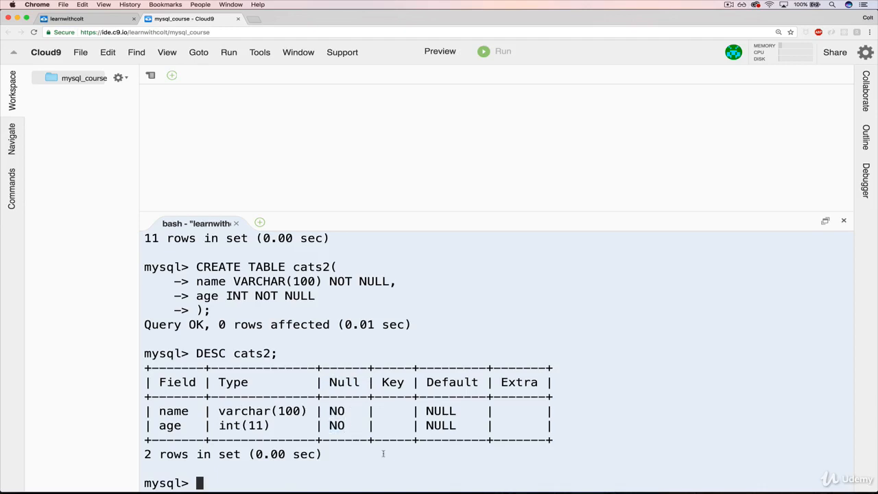
mouse_move(379, 445)
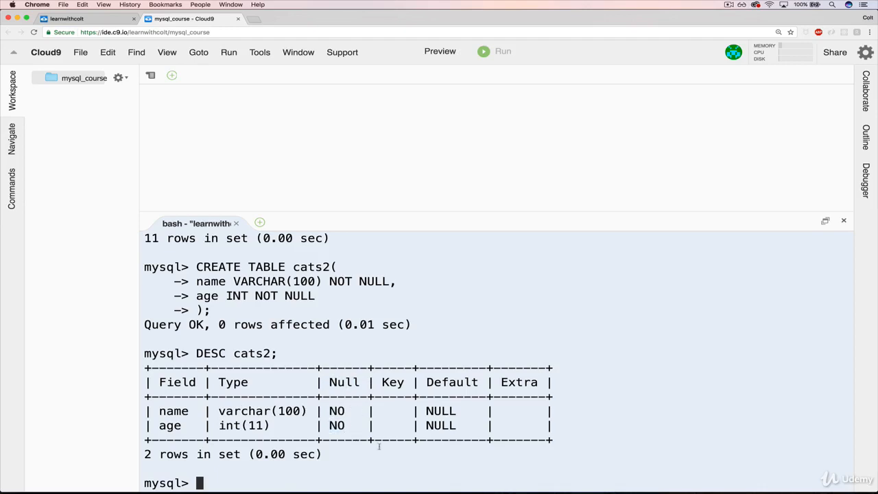
click(190, 19)
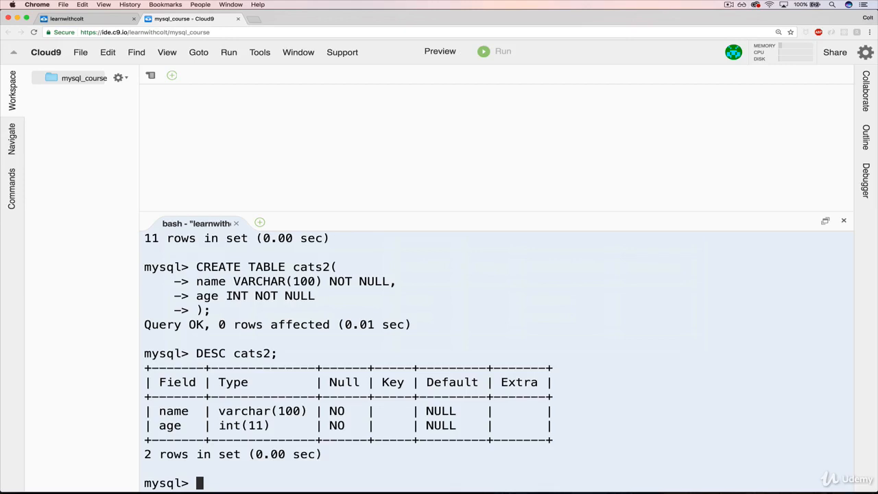
Step: Run INSERT INTO cats2(name) VALUES('Texas'); leaving age out, getting one warning
text(INSERT)
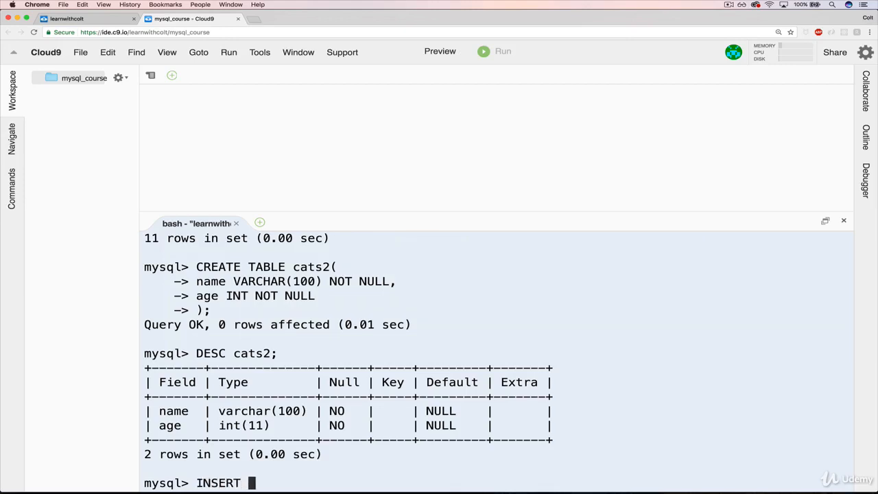
text(INTO cats2)
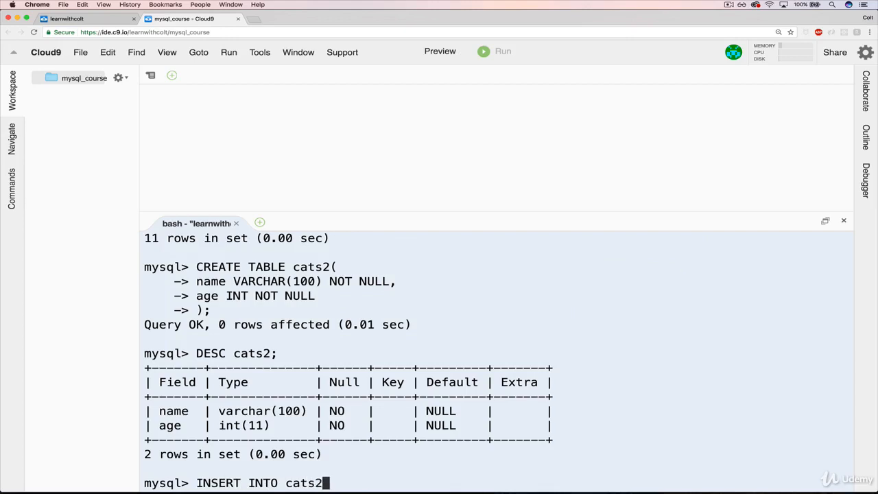
text((na)
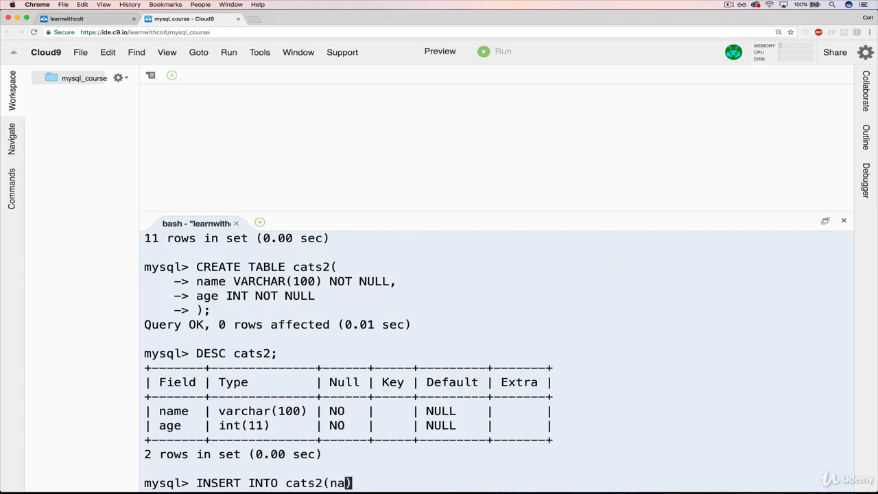
text(me))
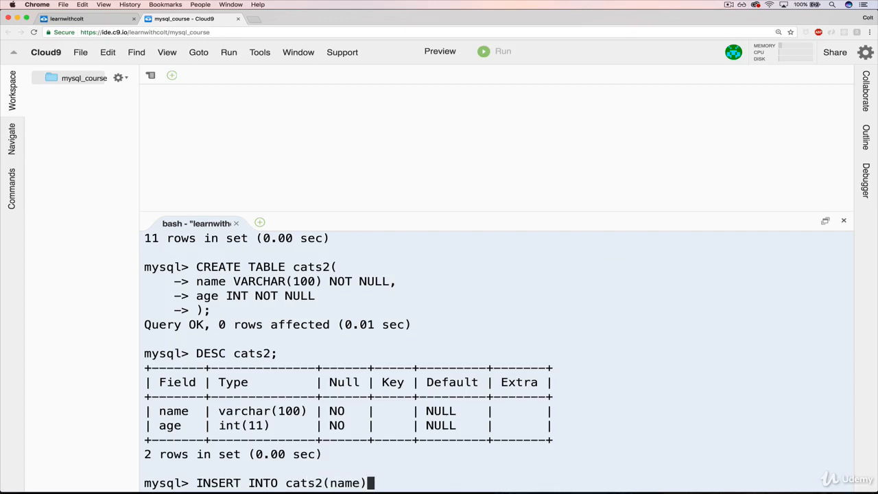
text(VALUES)
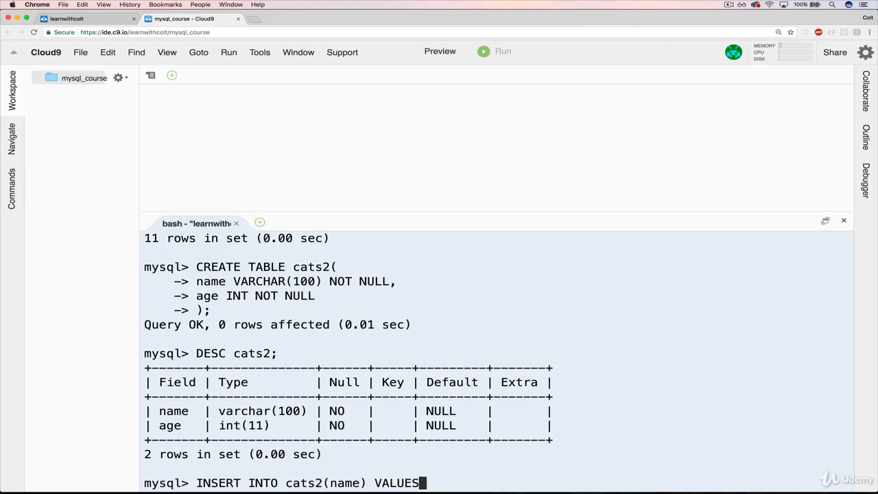
text((')
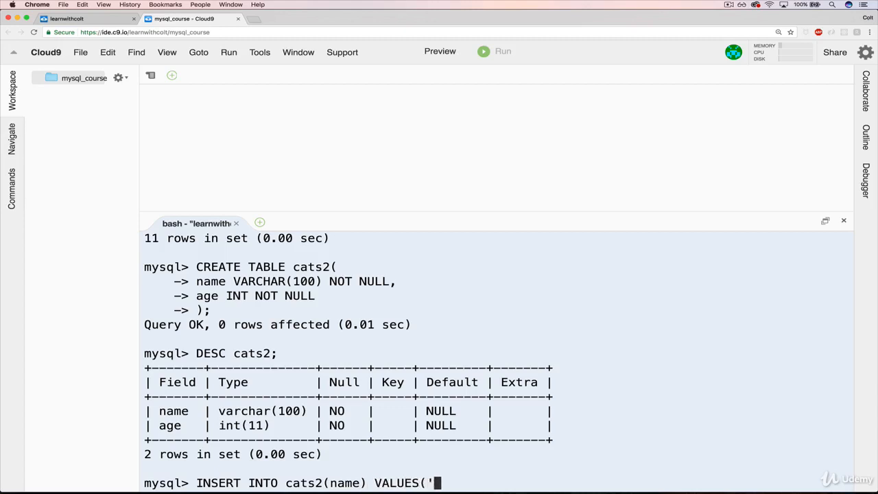
text(Texas)
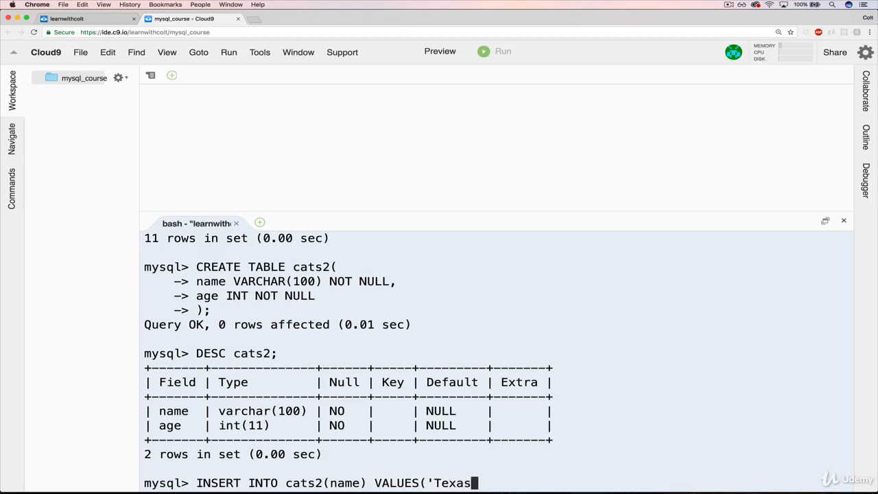
text(');)
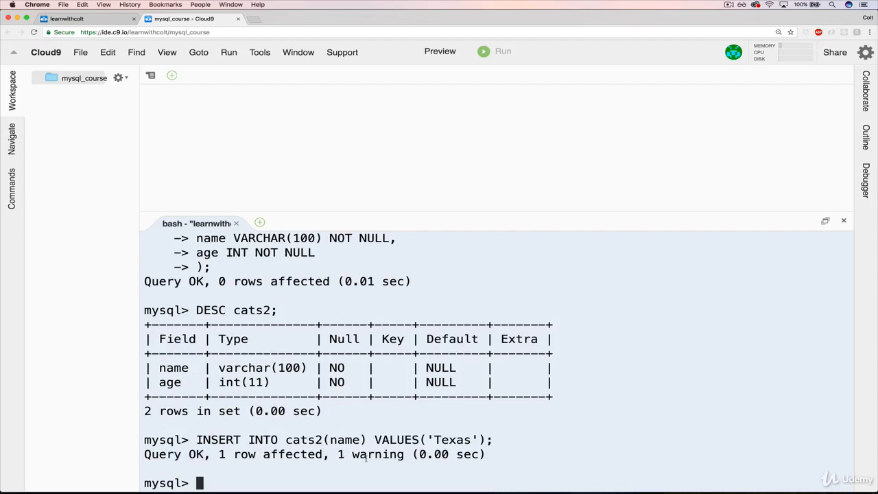
Step: Run SHOW WARNINGS; and highlight that field 'age' doesn't have a default value
text(SHOW WARNINGS;)
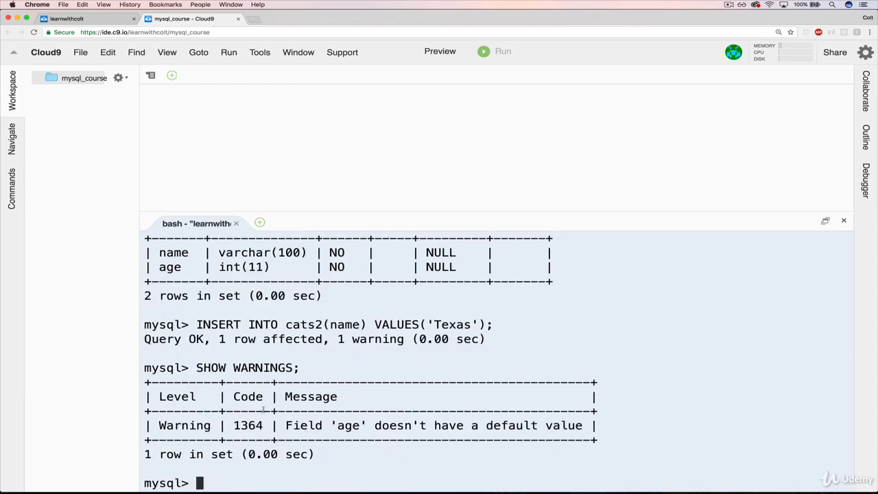
drag(285, 425, 597, 425)
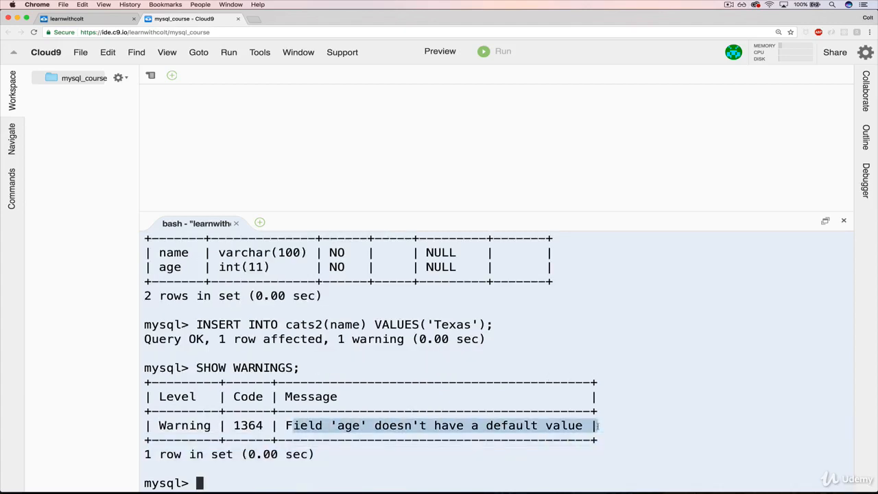
mouse_move(622, 425)
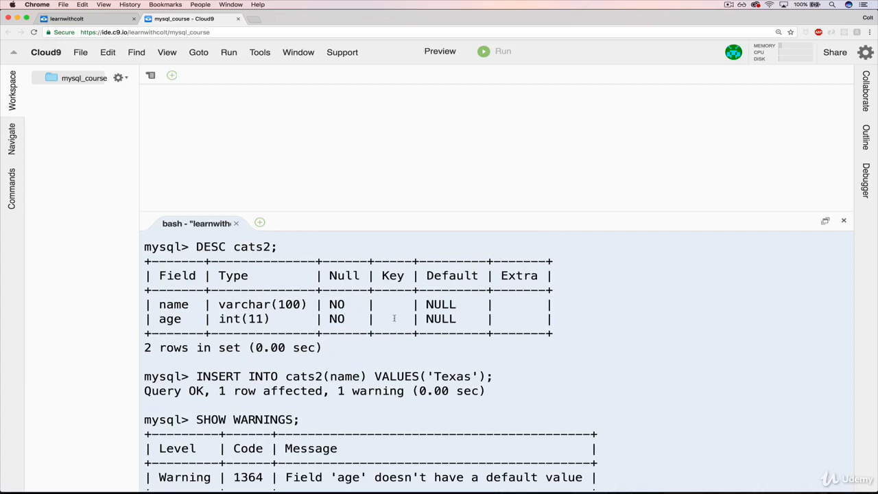
scroll(down, 3)
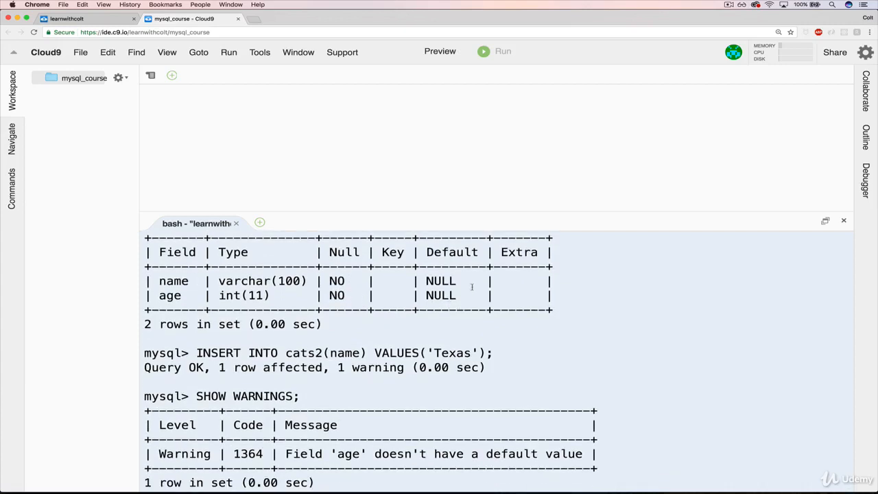
mouse_move(520, 282)
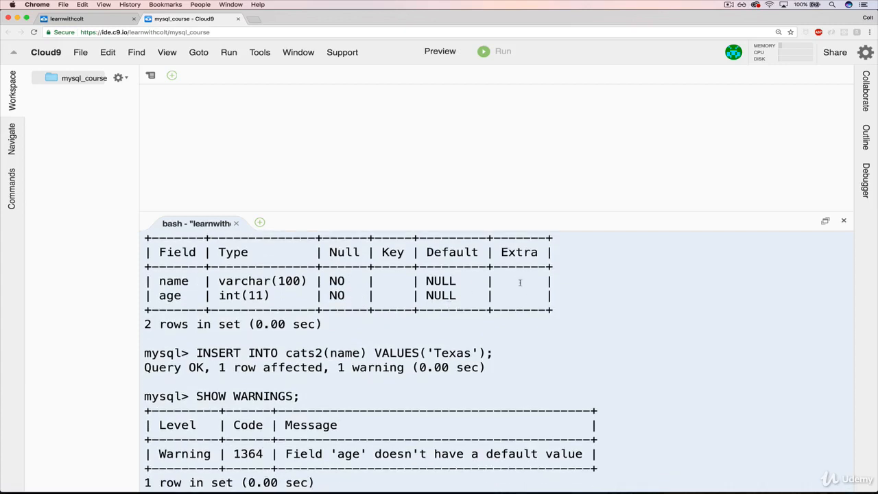
Step: Run SELECT * FROM cats2; showing Texas stored with age 0
text(SEL:EC)
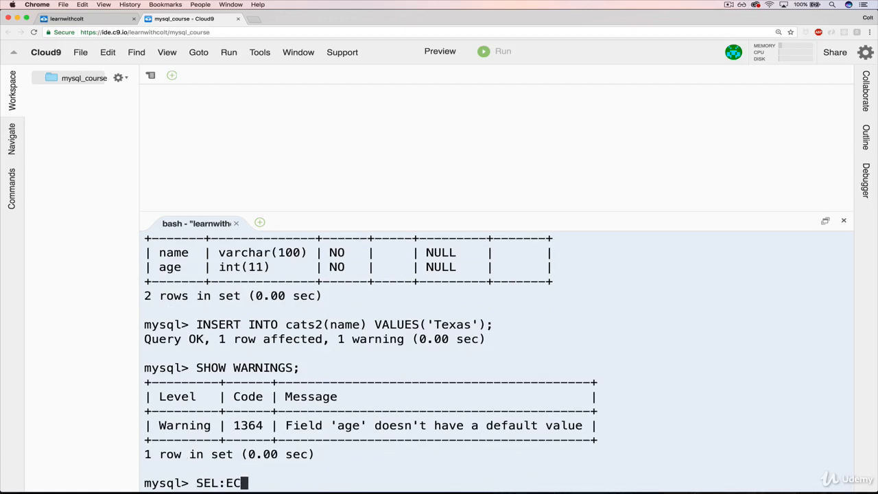
text(SELECT)
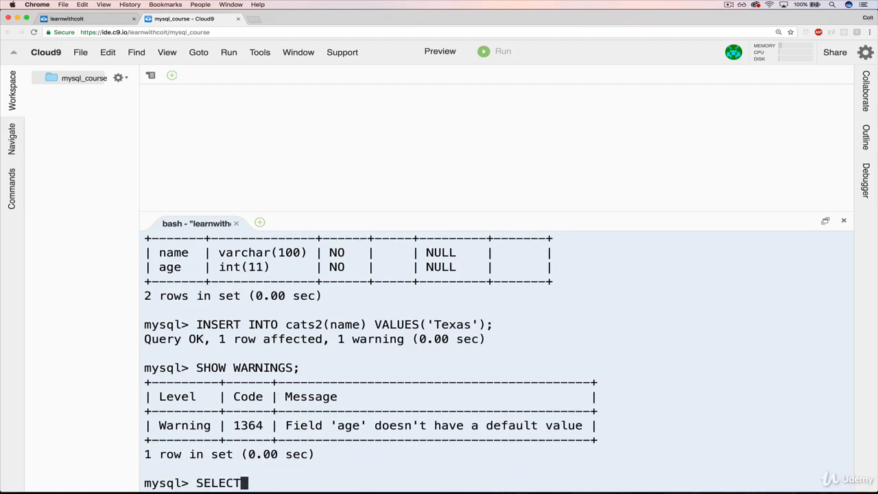
text(*)
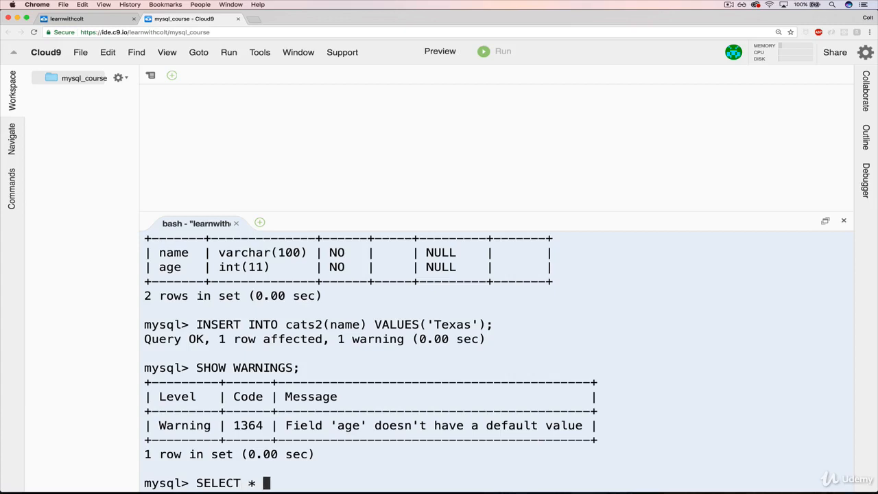
text(FROM cats2;)
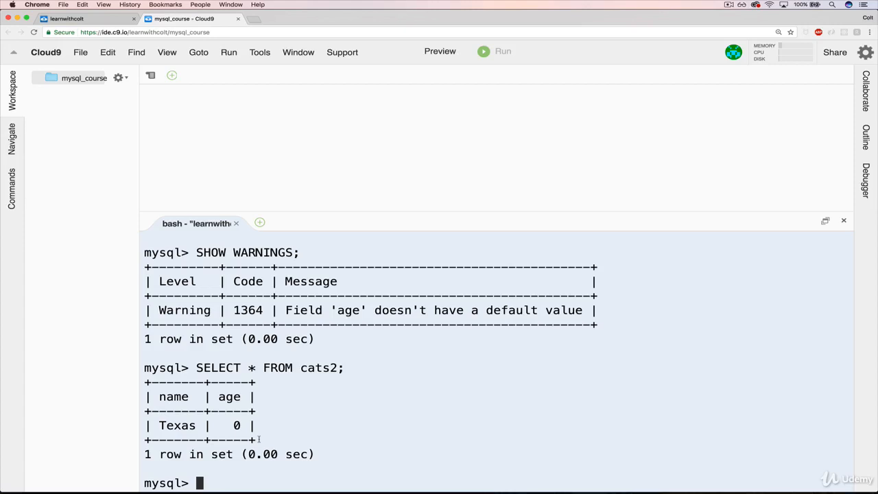
Step: Run INSERT INTO cats2(age) VALUES(7); then SHOW WARNINGS; revealing name has no default
text(INSERT INTO cats2(age) VALUES()
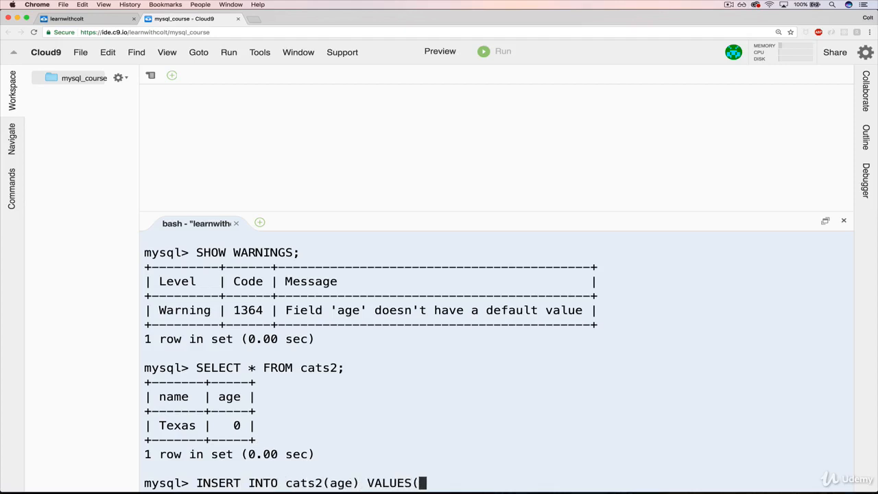
text(7);)
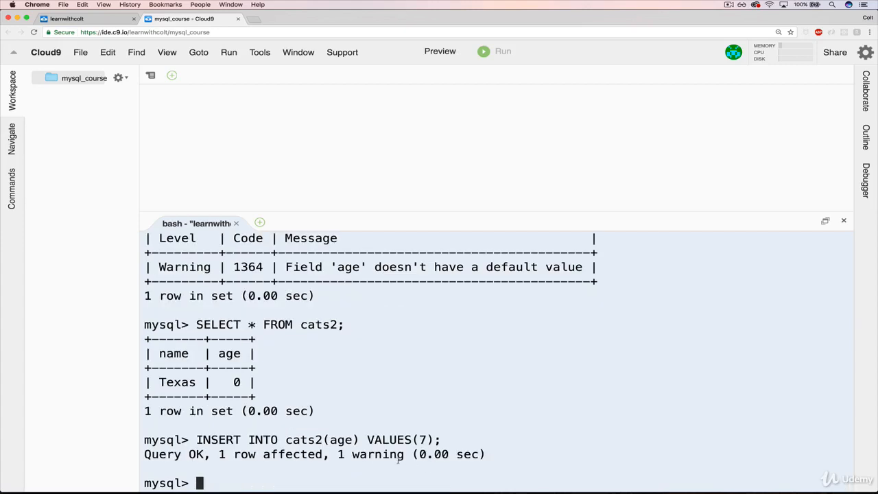
text(SHOW WARNINGS;)
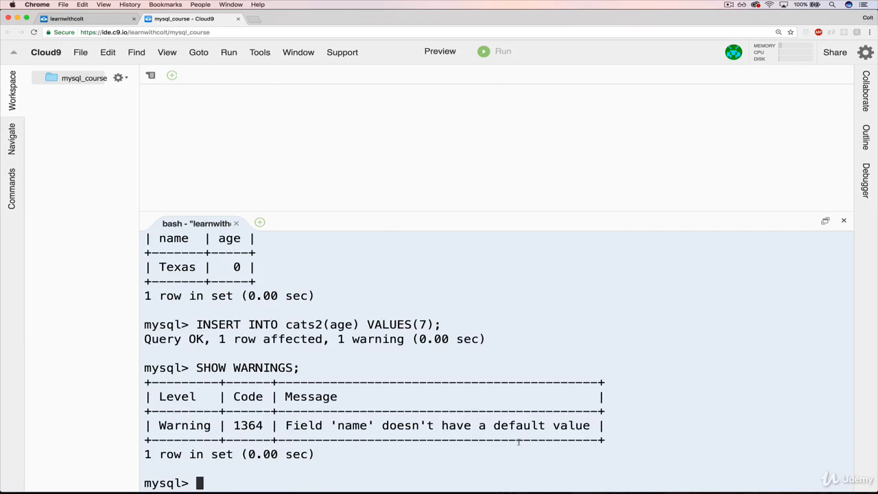
Step: Insert a cats2 row with only age 7 and show its name defaulted to an empty string
text(INSERT INTO cats2(age) VALUES(7);)
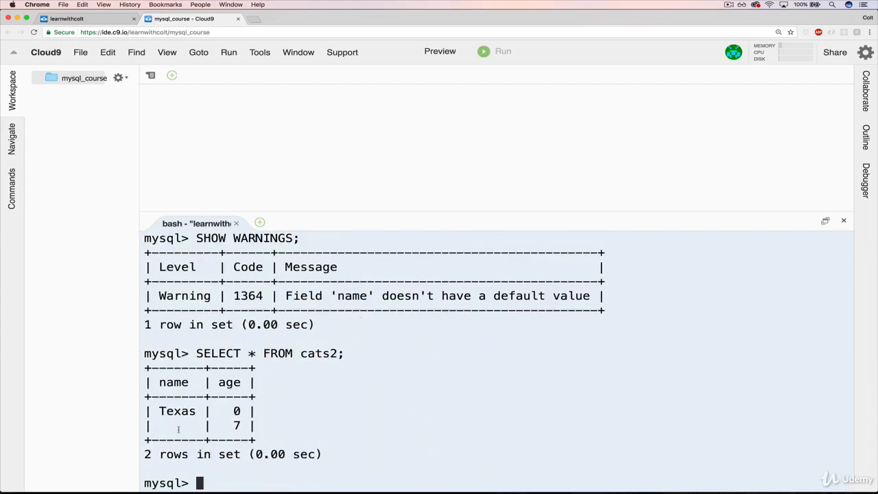
double_click(171, 426)
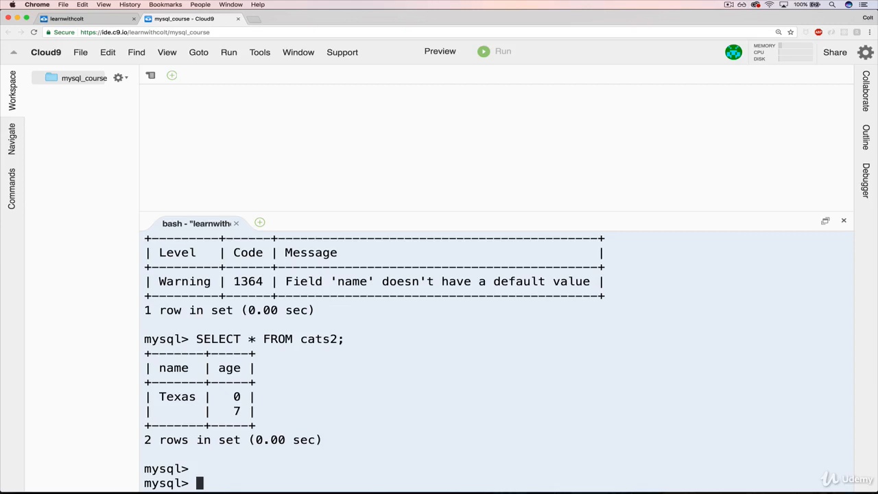
text('')
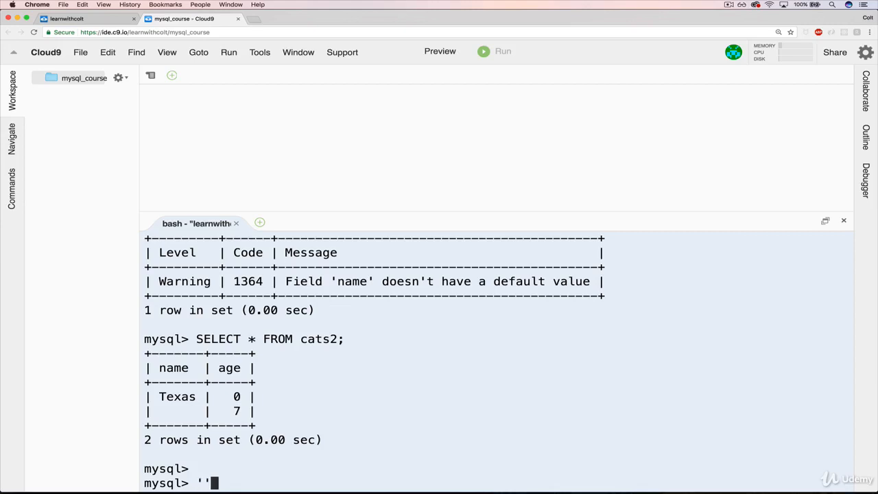
key(Backspace)
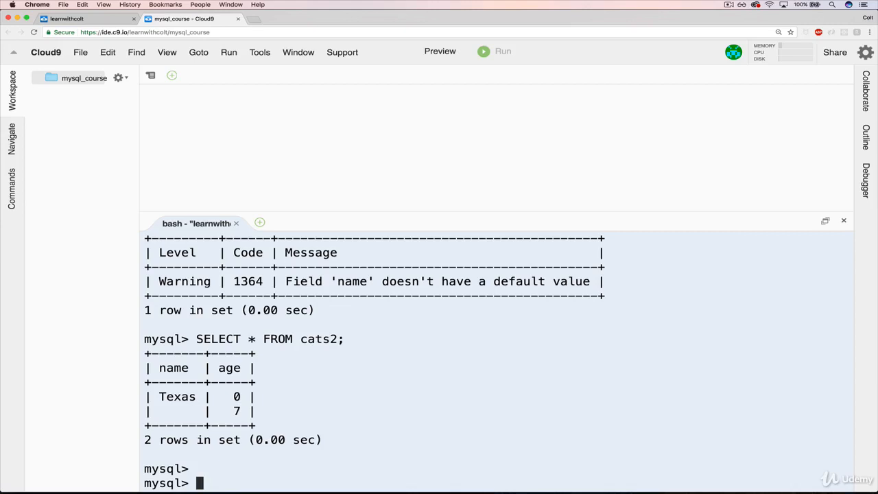